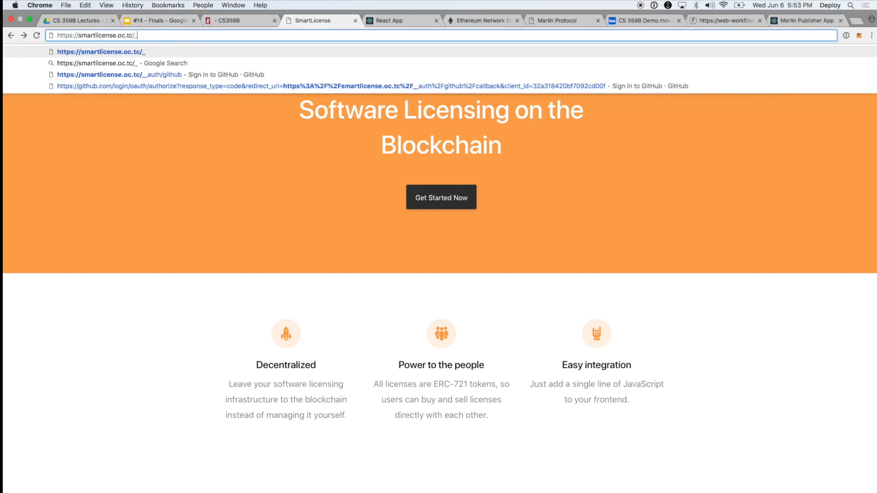
Create company Example with symbol EX and URL example.com on the blockchain from the demo auth page.
text(_auth/demo)
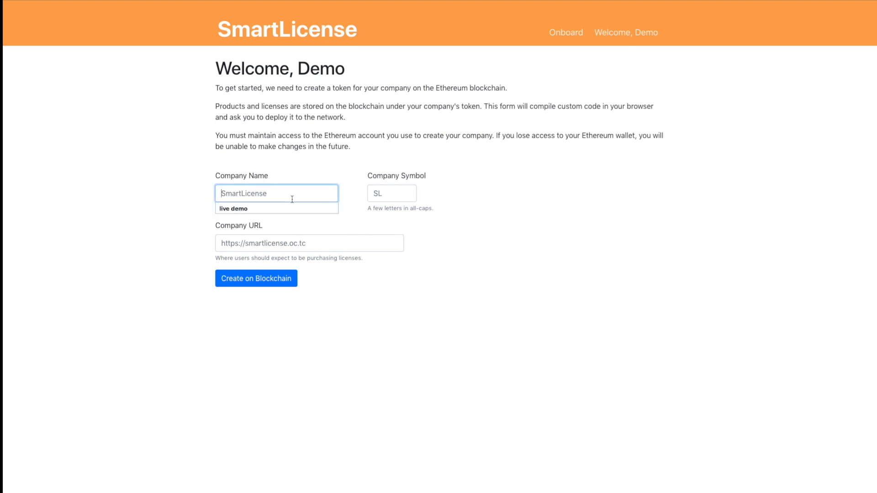
text(E)
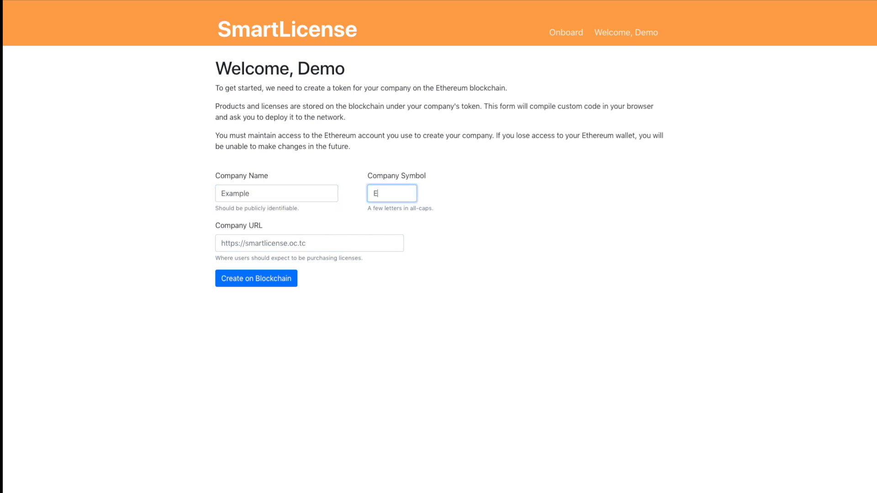
text(example.com)
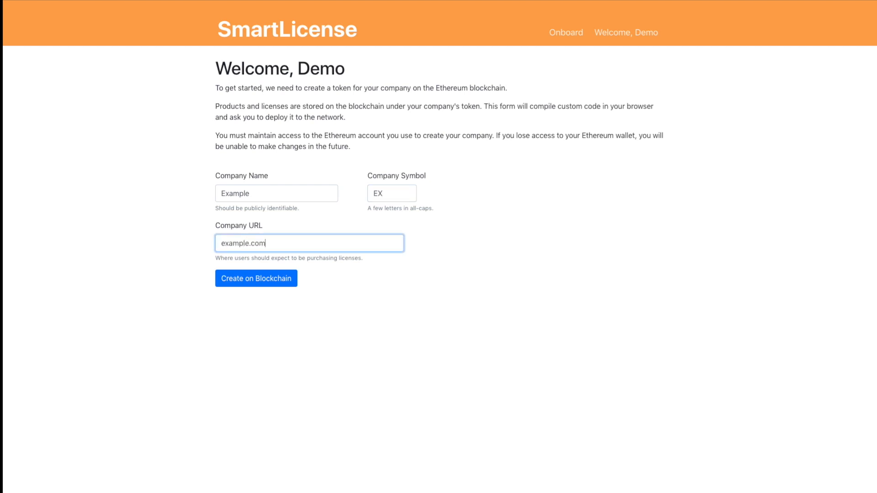
click(256, 278)
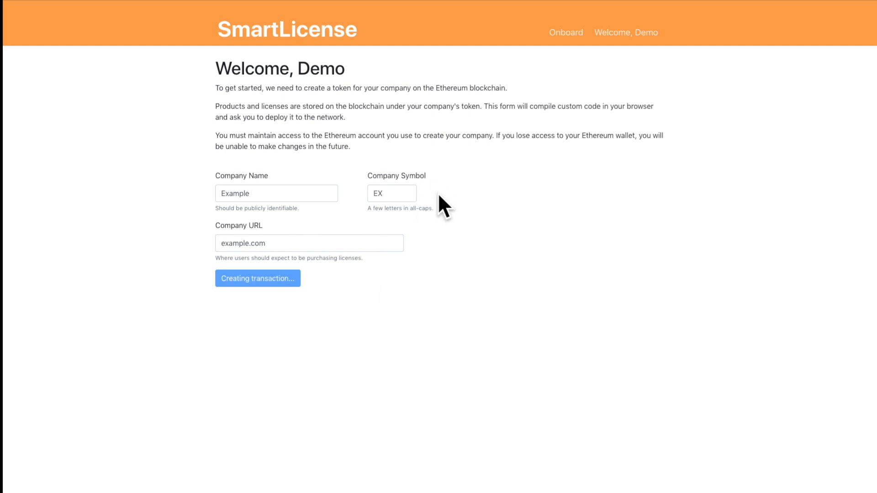
Submit the pending company transaction in the wallet so the empty Products page loads.
click(257, 278)
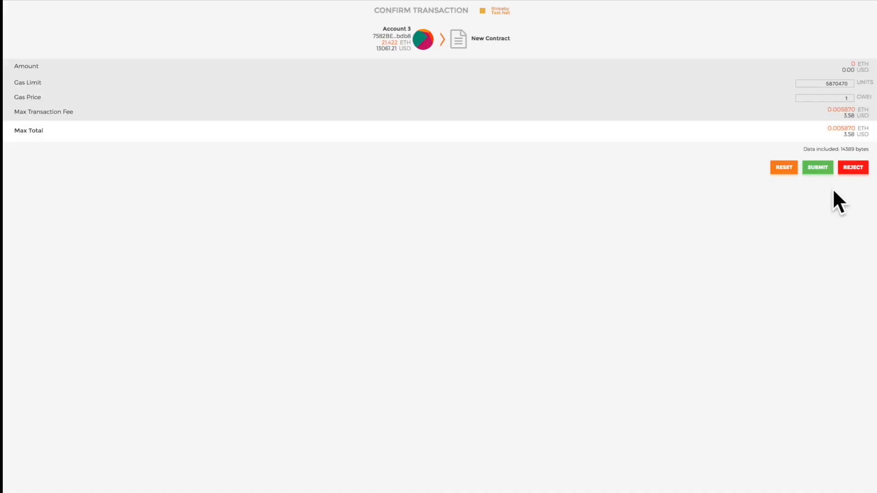
click(817, 167)
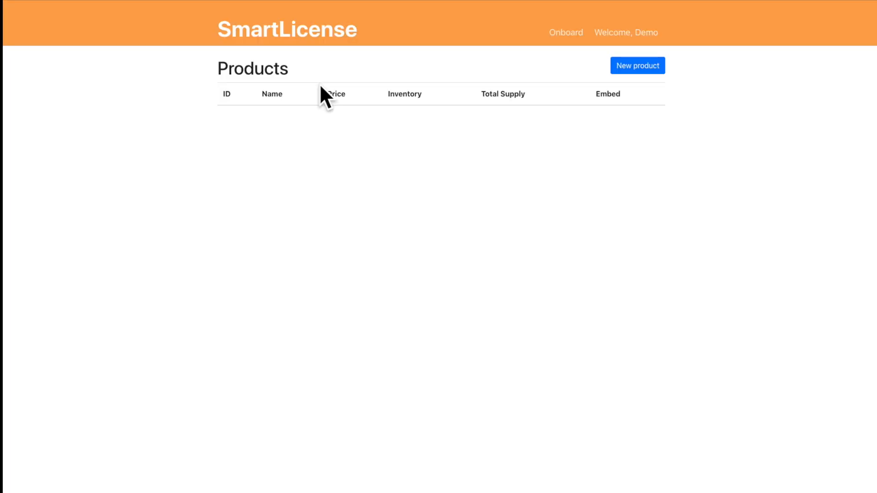
mouse_move(553, 103)
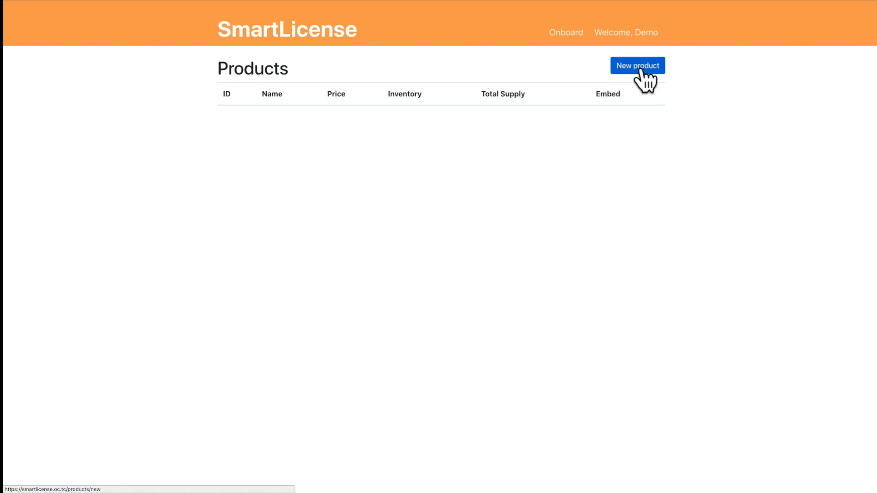
Add 'My Product' priced 10000 with 1000 available and 1000 supply, and approve its wallet transaction.
click(637, 66)
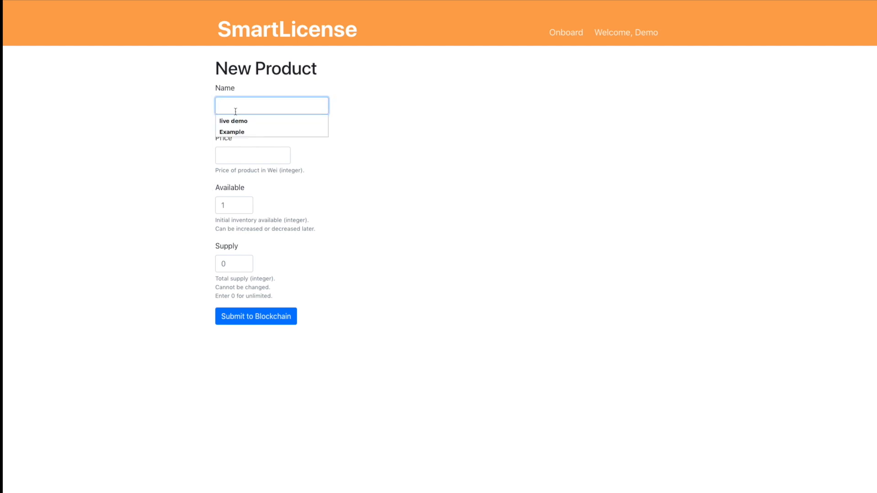
text(My Product)
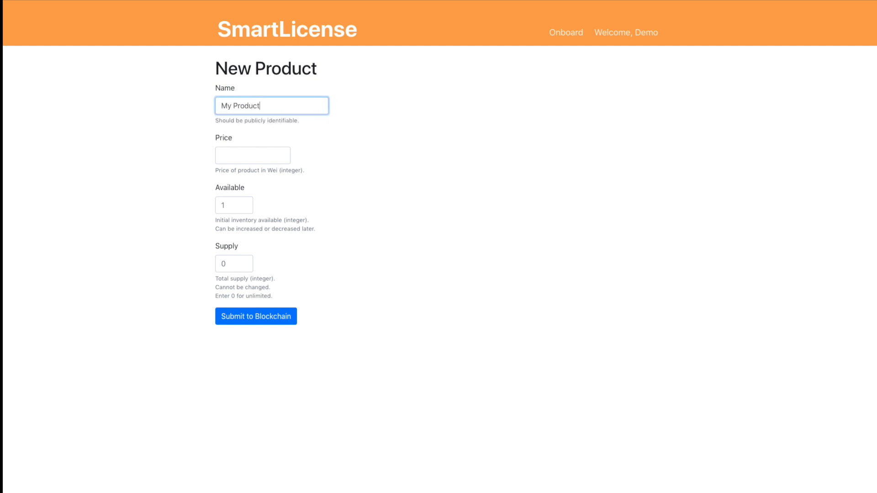
text(10)
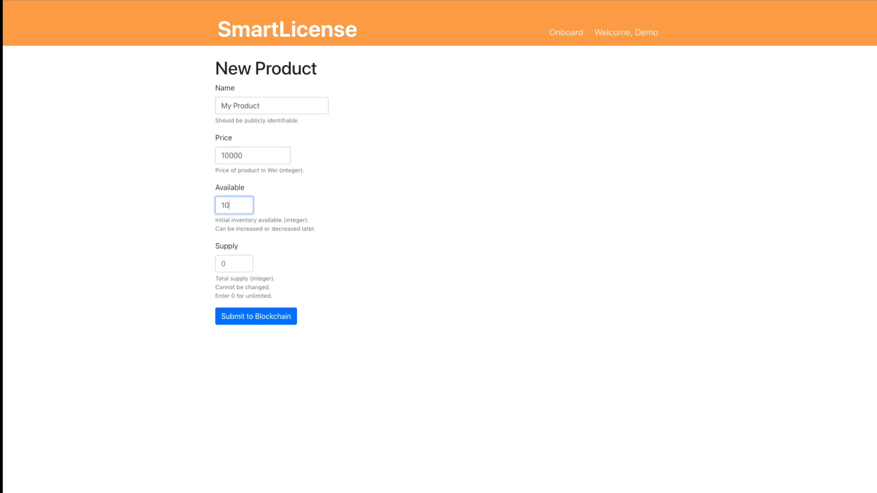
text(1000)
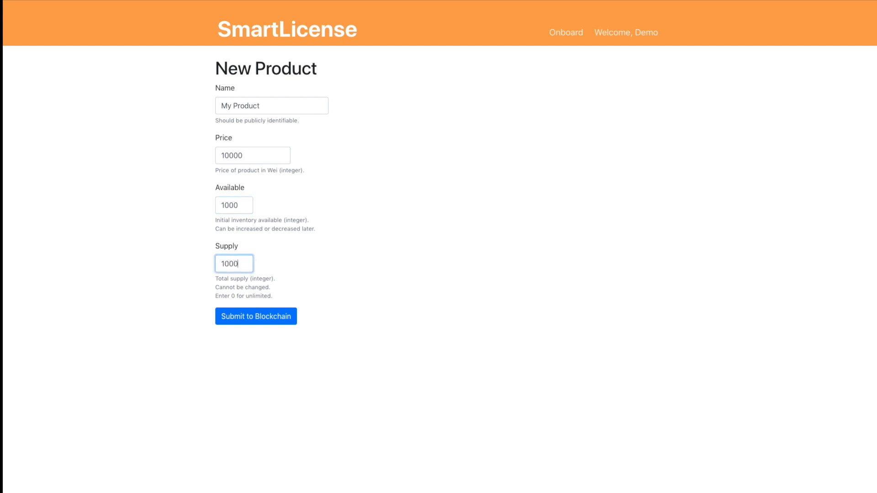
mouse_move(346, 299)
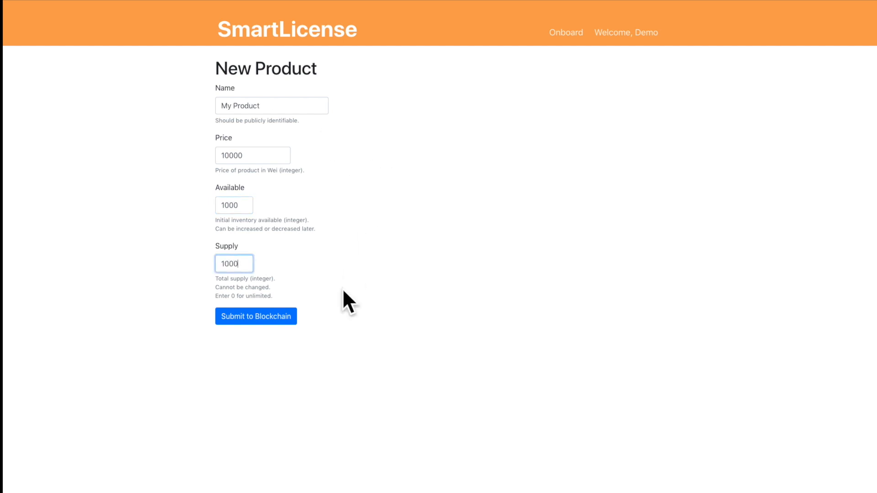
mouse_move(324, 307)
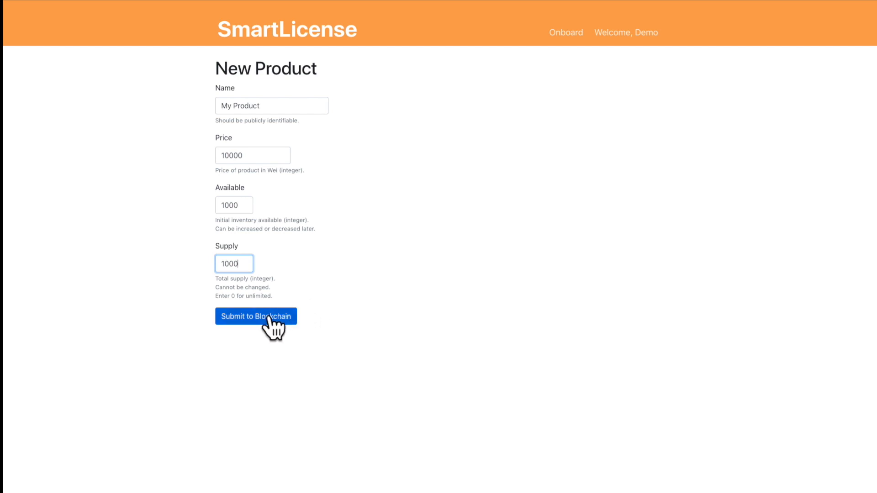
click(256, 316)
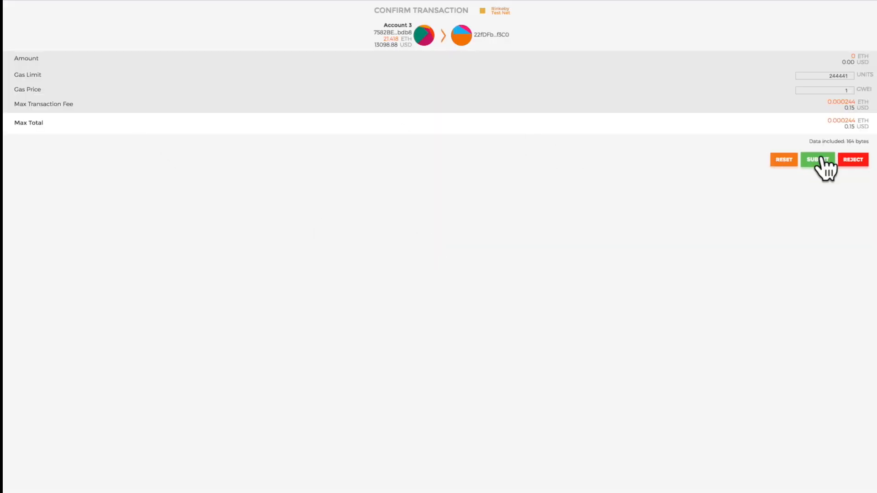
click(818, 160)
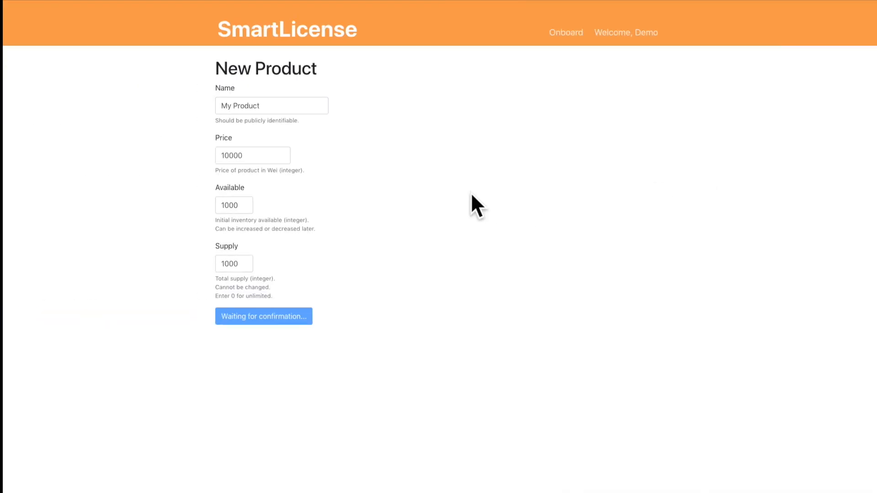
mouse_move(481, 154)
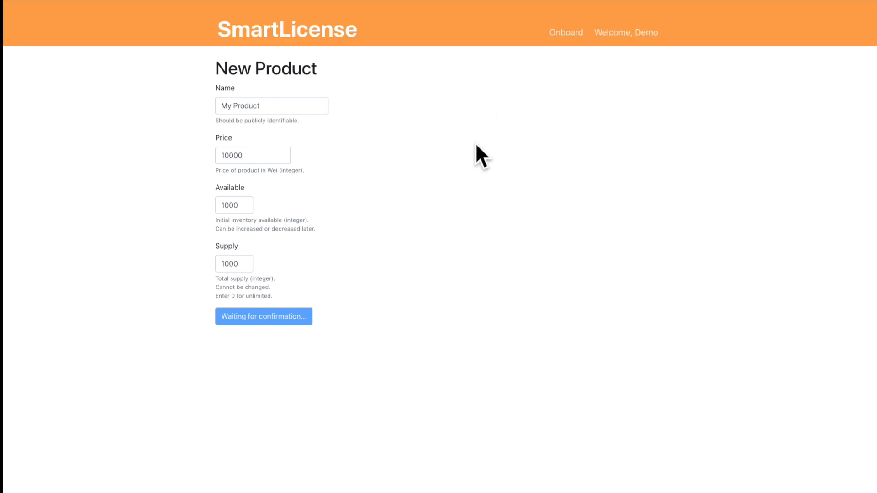
mouse_move(456, 235)
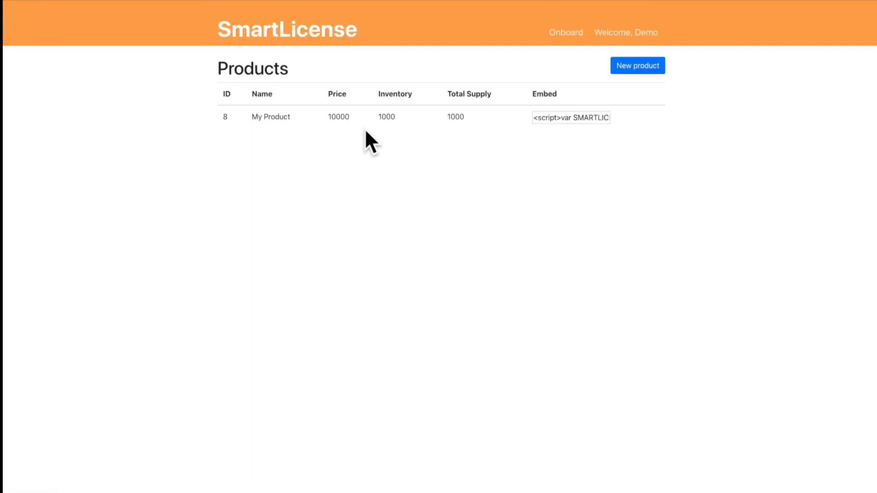
Go to jsfiddle.net in a new tab and copy My Product's embed script into the HTML panel.
click(571, 118)
text(jsfidd)
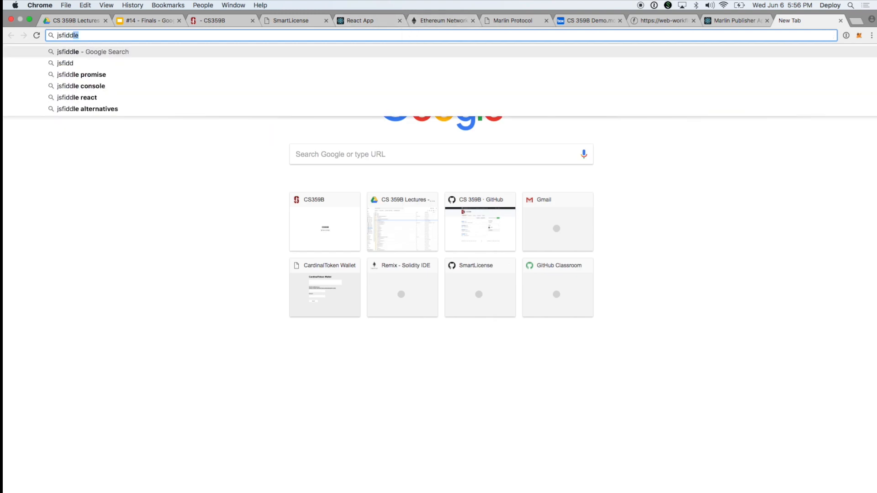
click(289, 20)
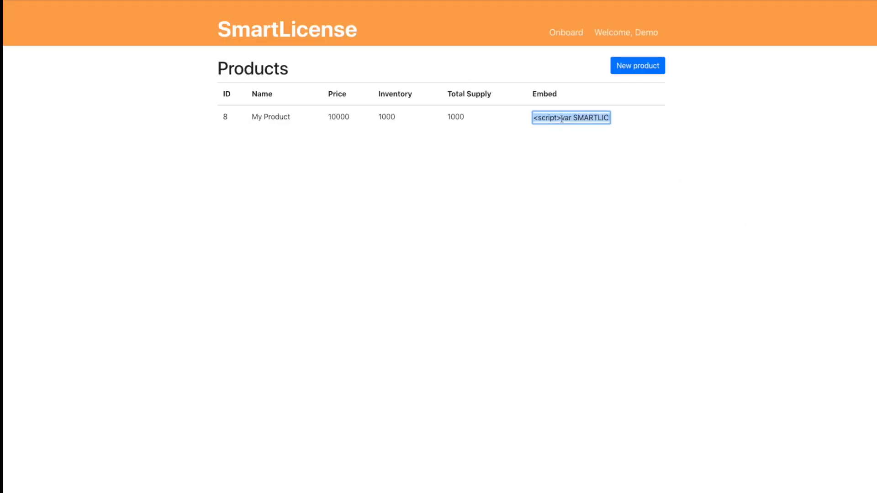
click(805, 20)
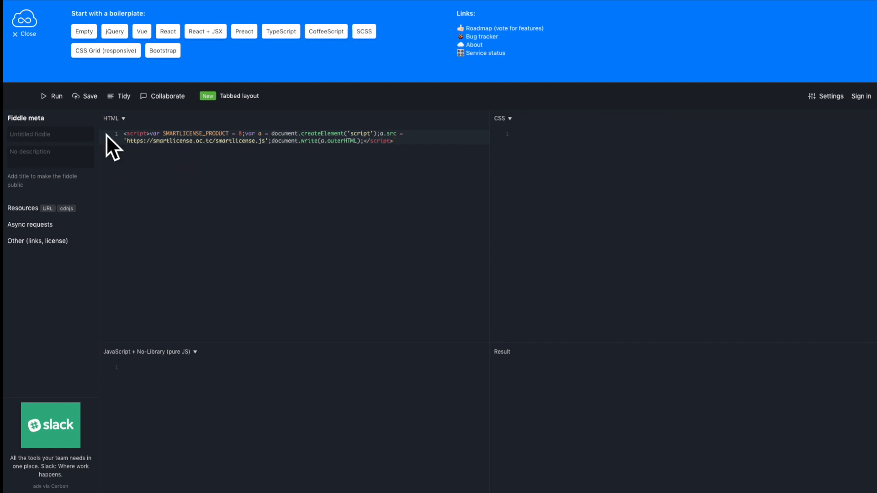
Run the fiddle, check the zero balance, sign the failed login message and start Buy now.
click(24, 30)
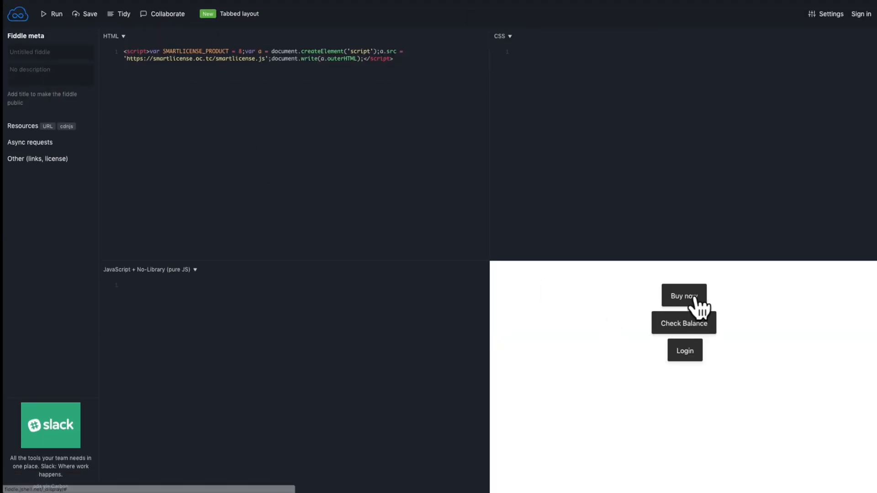
mouse_move(701, 335)
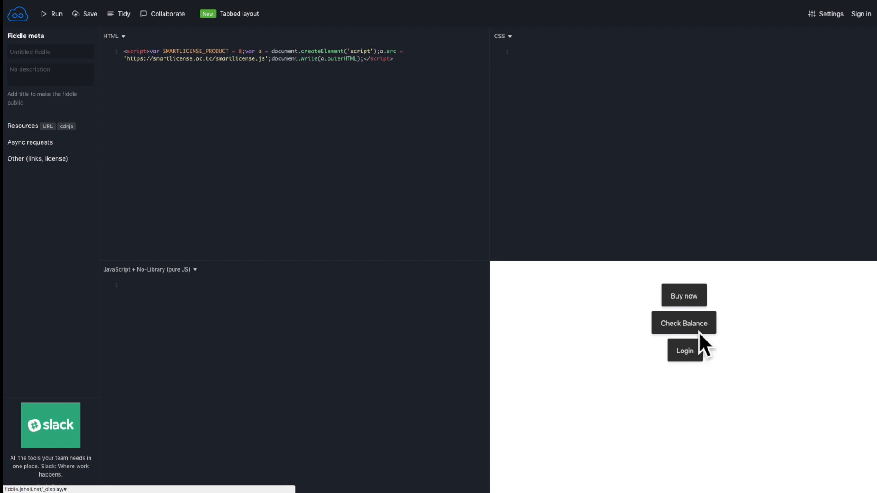
click(684, 323)
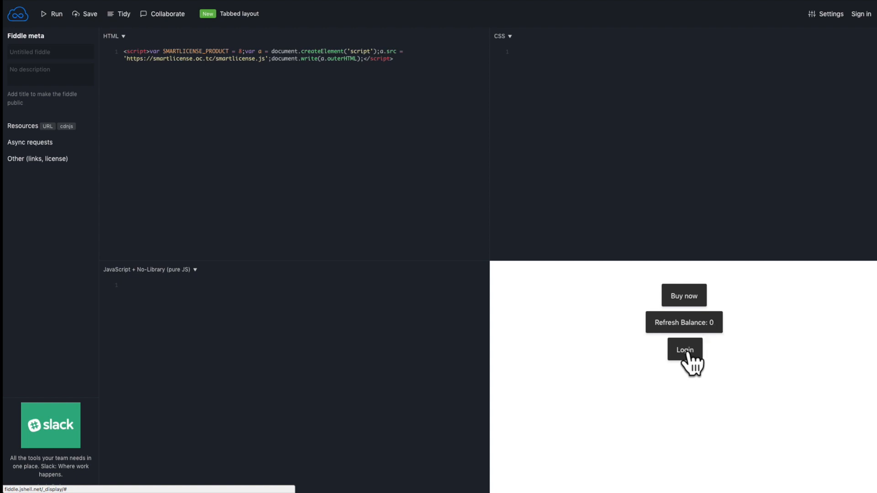
click(683, 350)
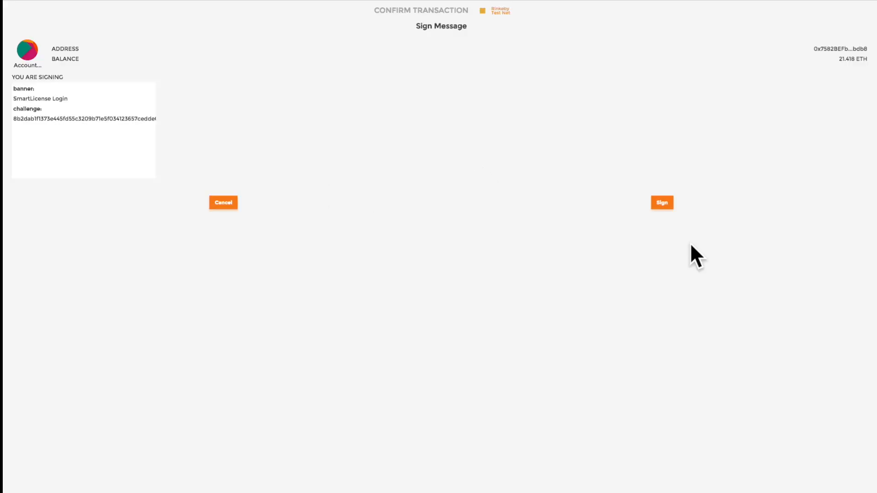
click(662, 203)
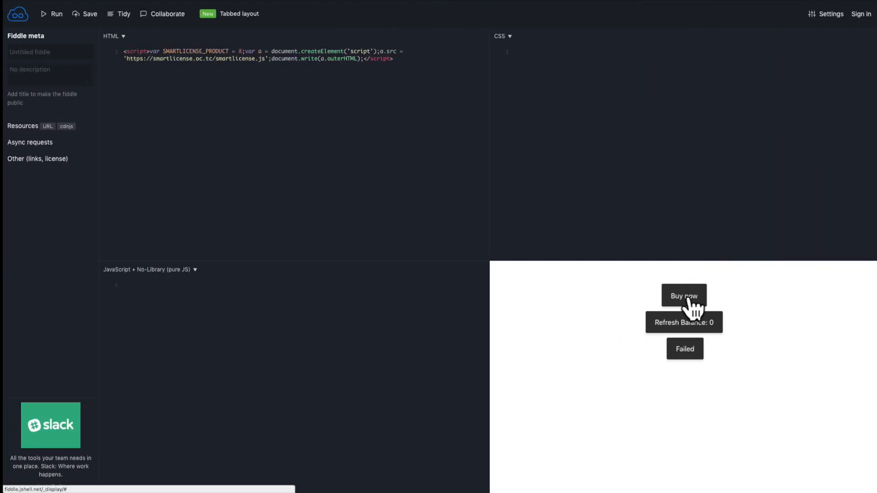
click(684, 296)
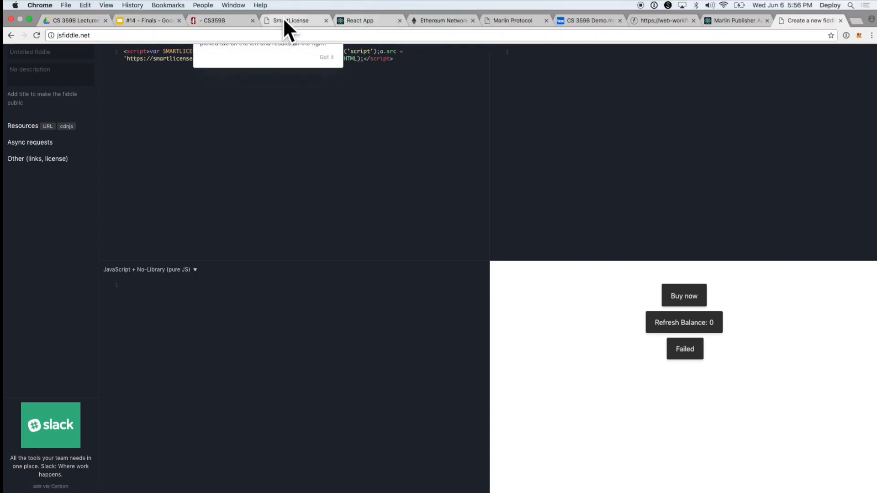
Return to the SmartLicense tab to complete the purchase so the widget reports balance 1 and Logged in.
click(296, 20)
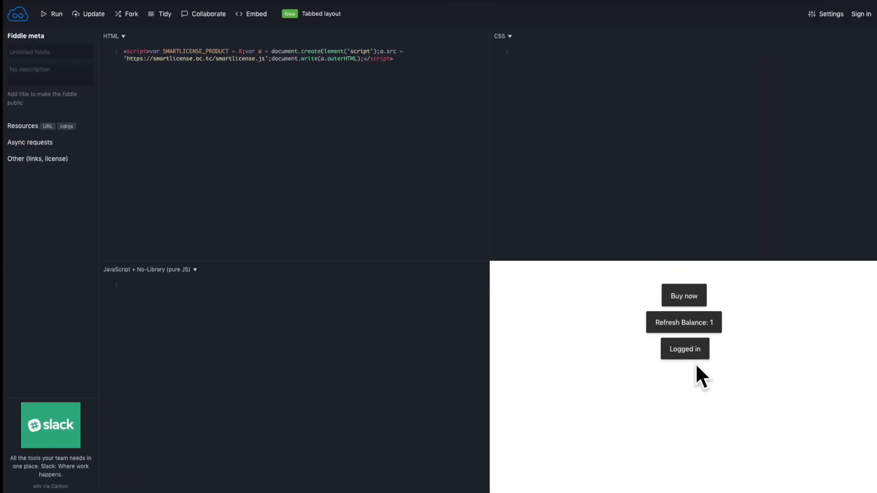
mouse_move(601, 107)
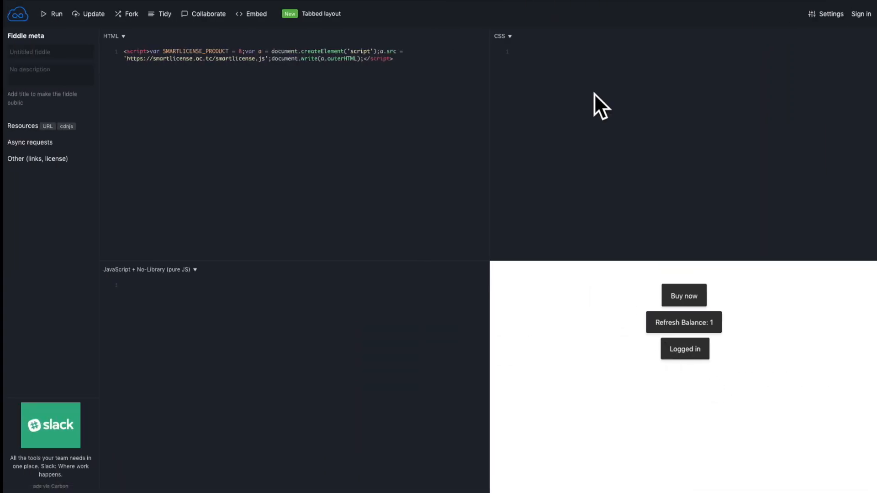